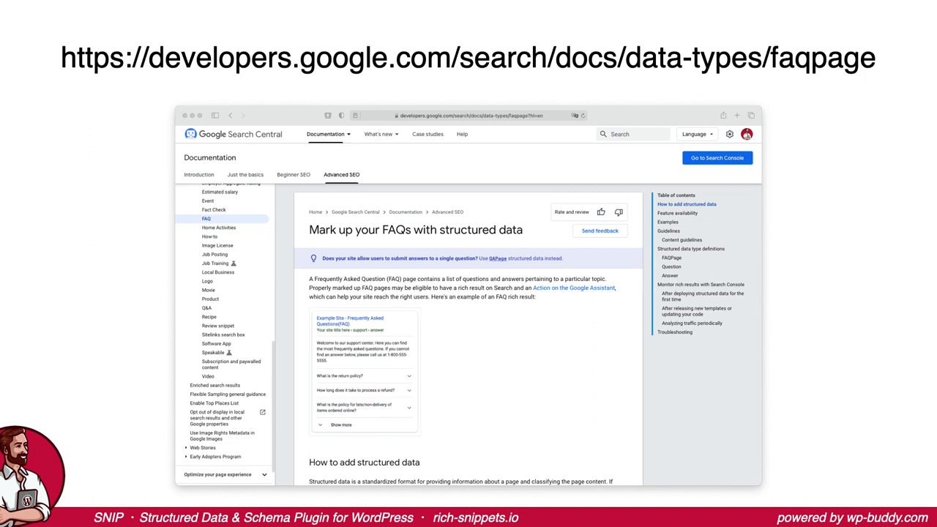
Add a new schema template from the SNIP Schema Templates page
{"action": "scroll", "scroll_direction": "down", "scroll_amount": 3}
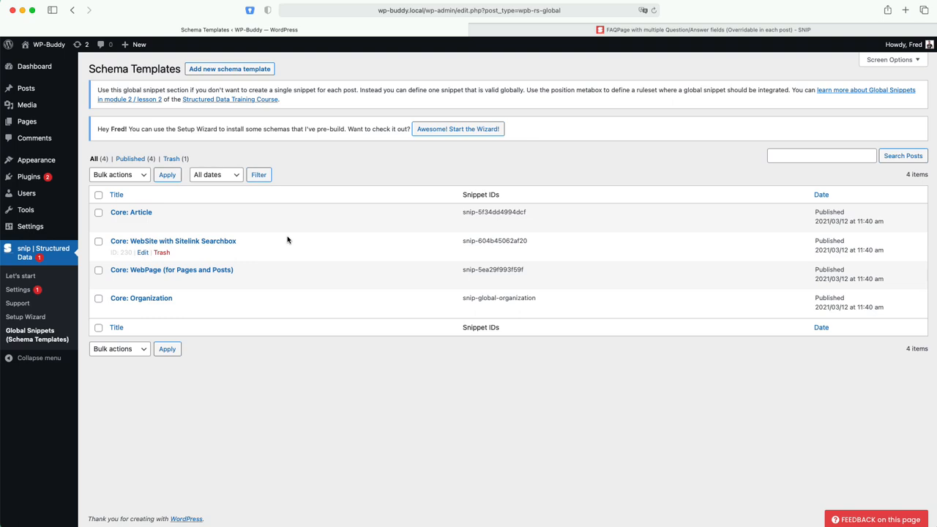
{"action": "mouse_move", "coordinate": [292, 240]}
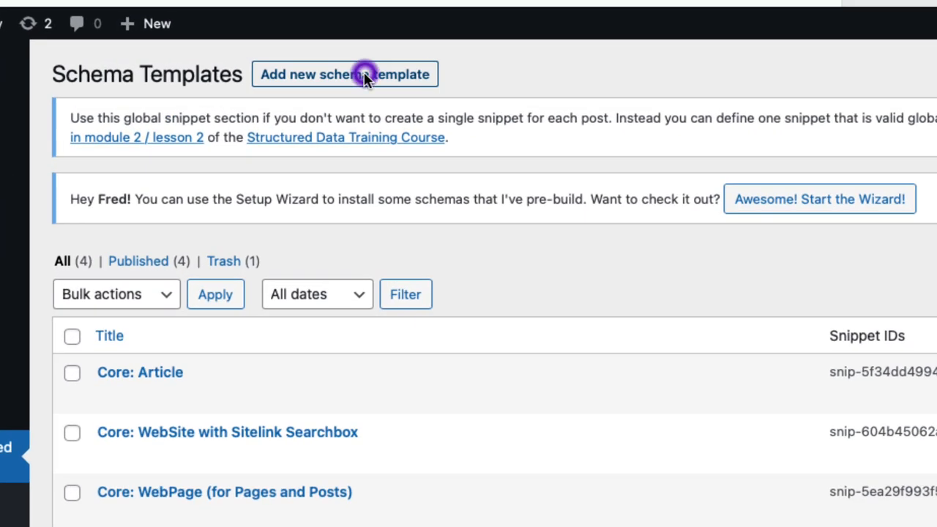
{"action": "left_click", "coordinate": [344, 74]}
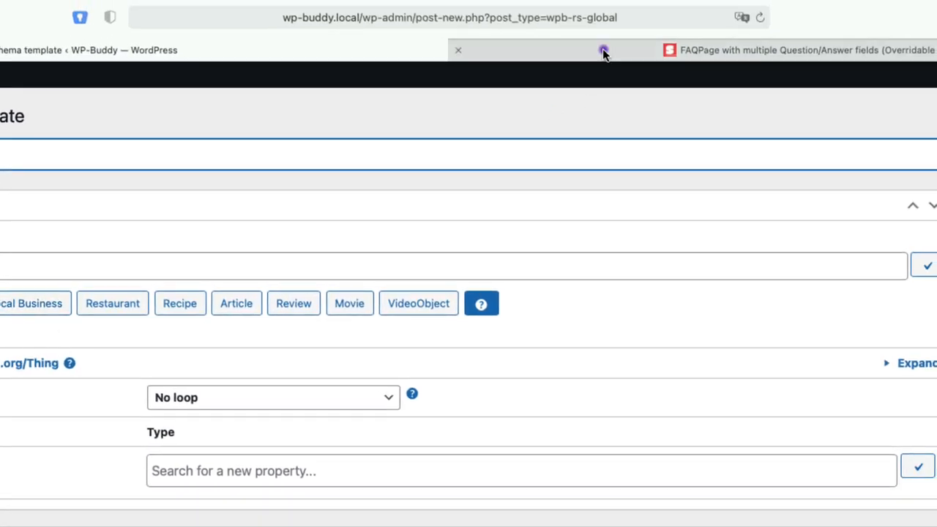
Copy the whole FAQPage snippet JSON code block from the rich-snippets.io tab
{"action": "left_click", "coordinate": [603, 50]}
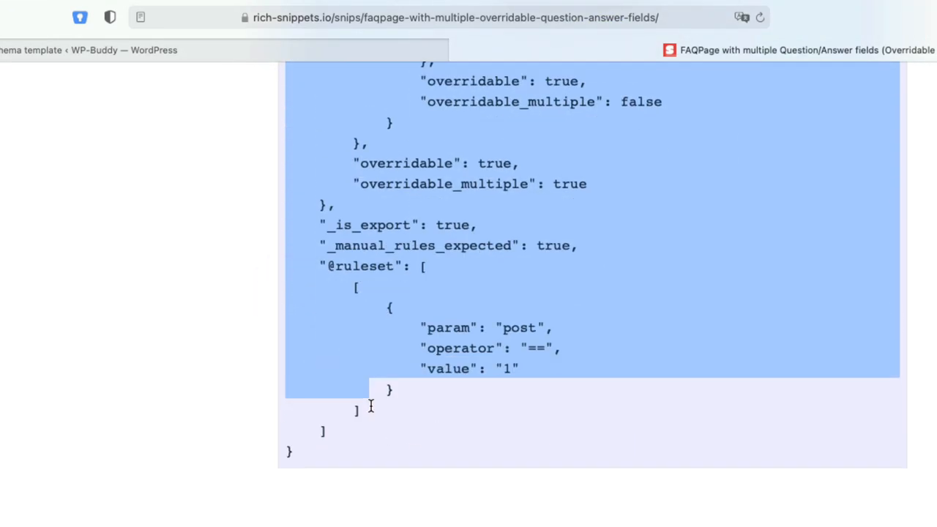
{"action": "left_click_drag", "start_coordinate": [369, 407], "coordinate": [290, 451]}
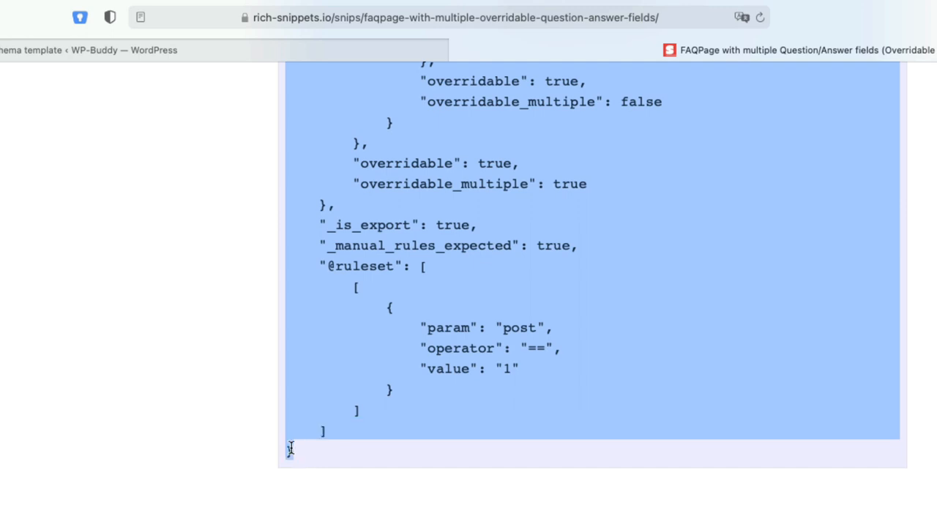
{"action": "key", "text": "cmd+c"}
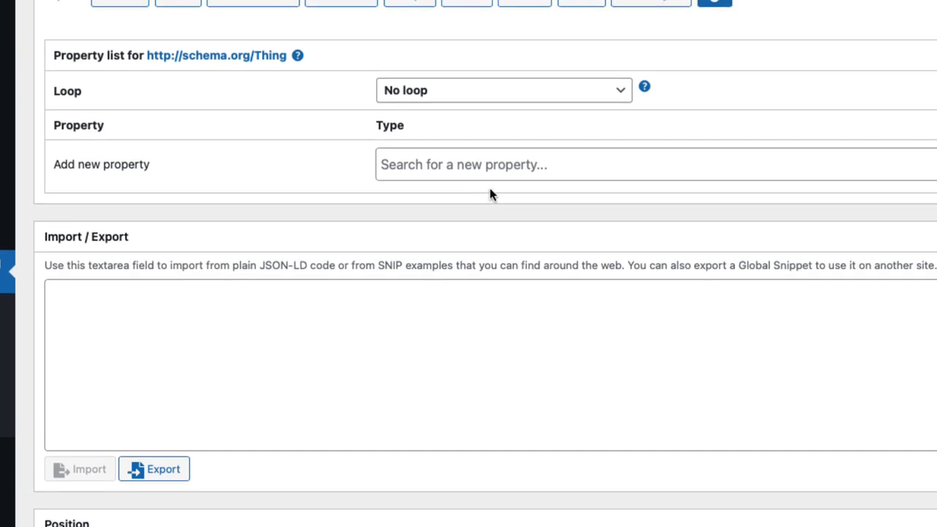
Paste the JSON into Import/Export and import it, overwriting the template with the FAQPage snippet
{"action": "left_click", "coordinate": [231, 330]}
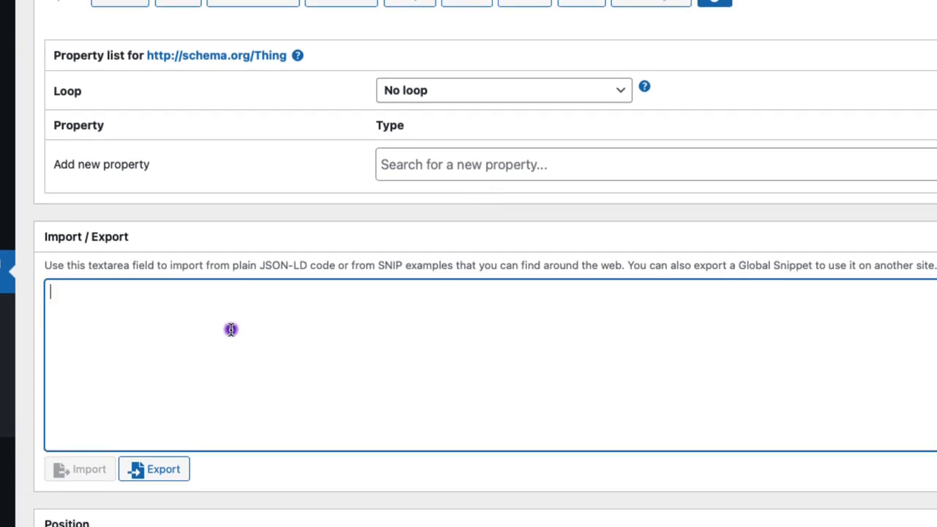
{"action": "key", "text": "cmd+v"}
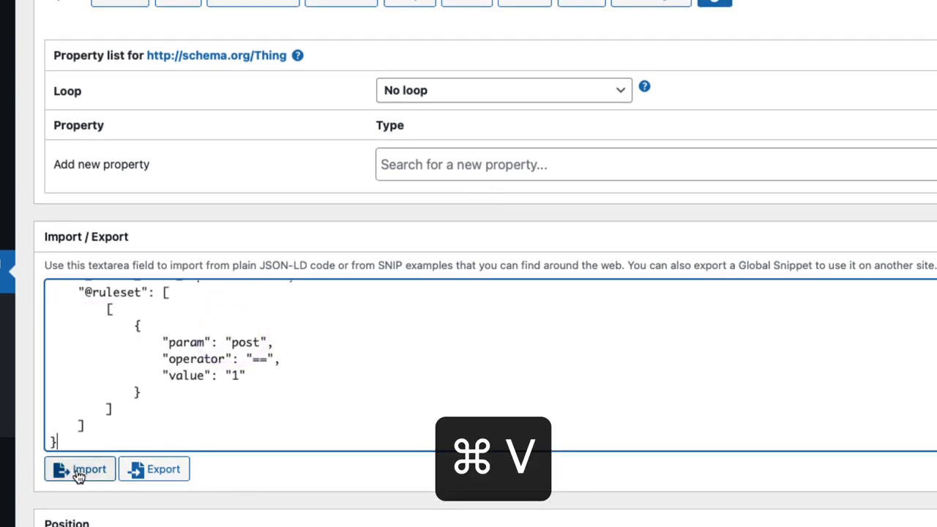
{"action": "left_click", "coordinate": [79, 469]}
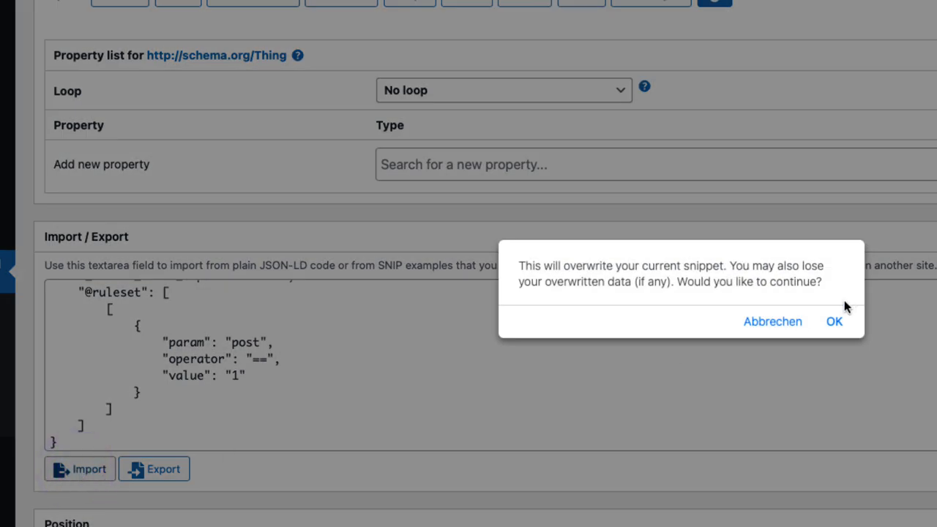
{"action": "left_click", "coordinate": [835, 322]}
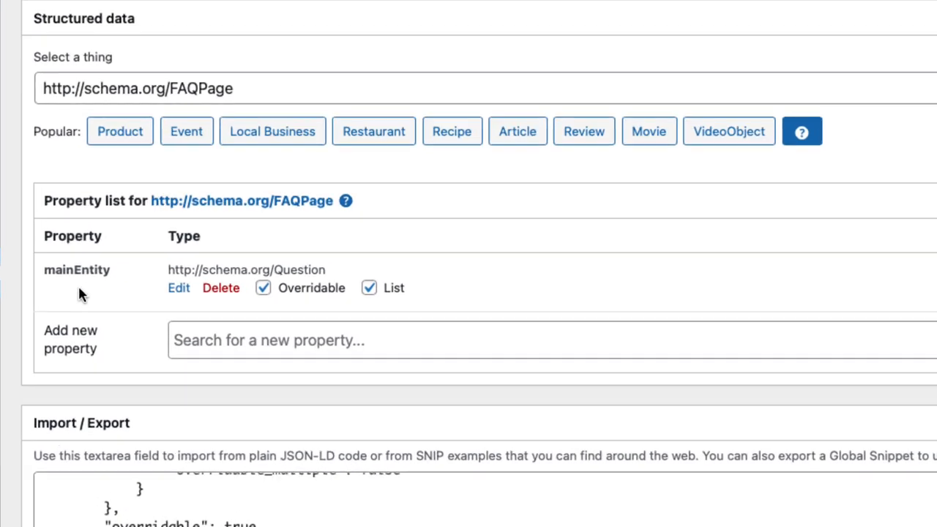
Expand mainEntity and acceptedAnswer to show the Question name and Answer text properties
{"action": "scroll", "scroll_direction": "down", "scroll_amount": 3}
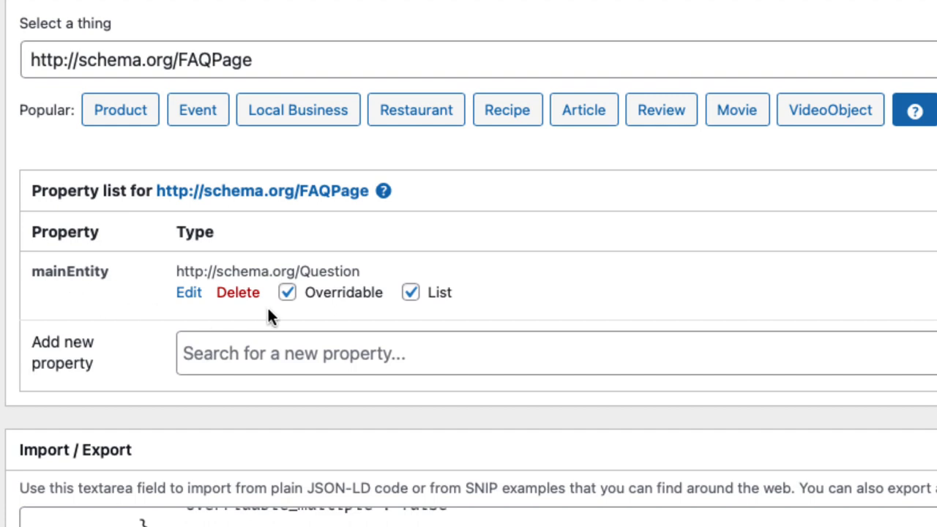
{"action": "mouse_move", "coordinate": [365, 284]}
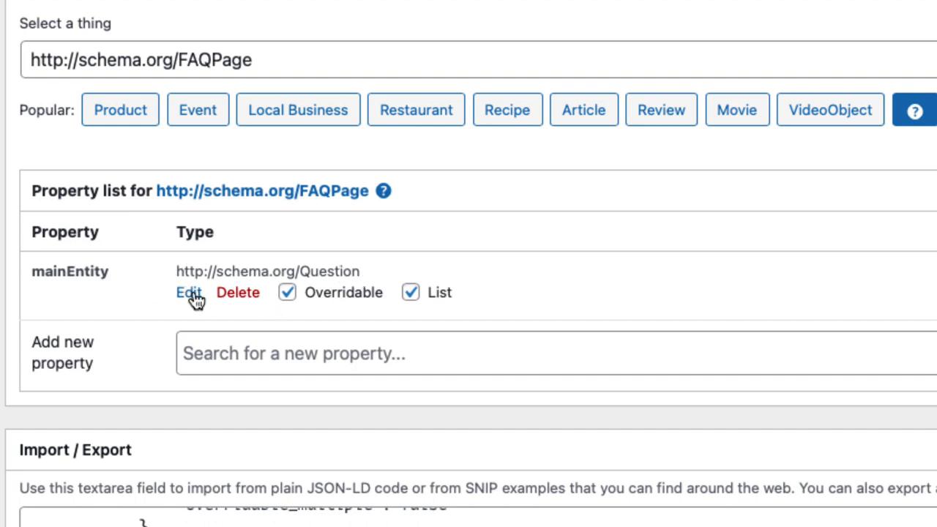
{"action": "left_click", "coordinate": [188, 293]}
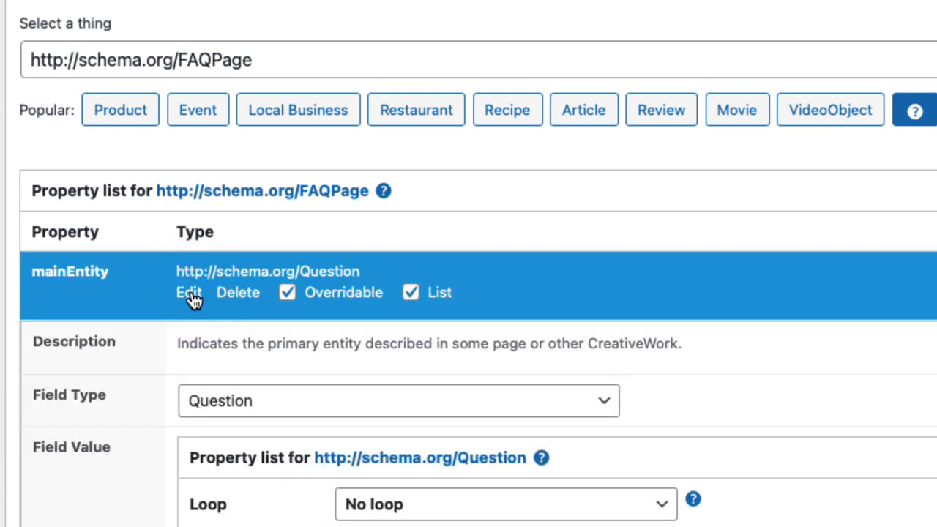
{"action": "scroll", "scroll_direction": "down", "scroll_amount": 3}
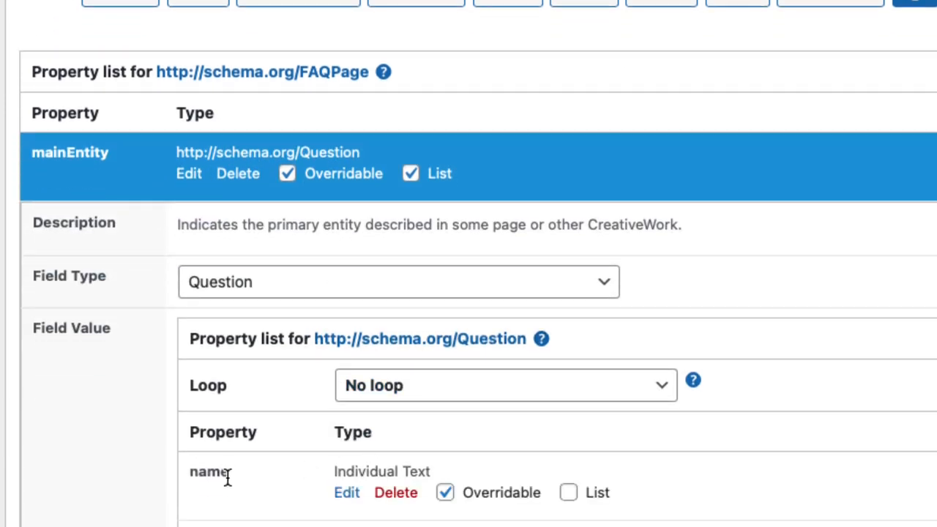
{"action": "scroll", "scroll_direction": "down", "scroll_amount": 3}
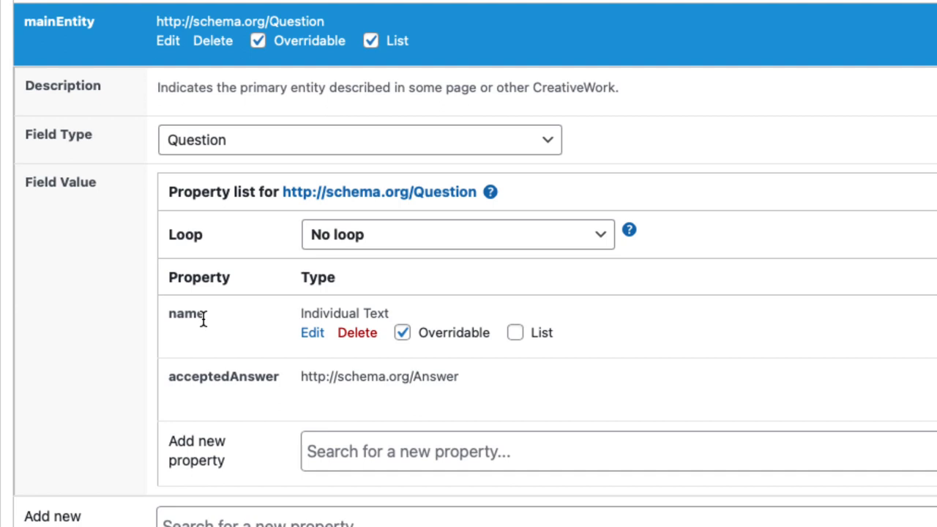
{"action": "mouse_move", "coordinate": [211, 327]}
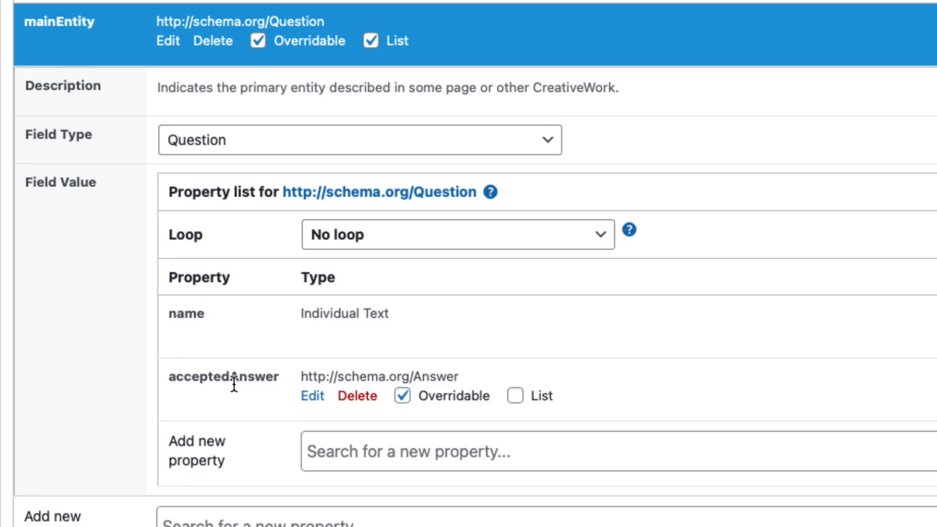
{"action": "mouse_move", "coordinate": [312, 401]}
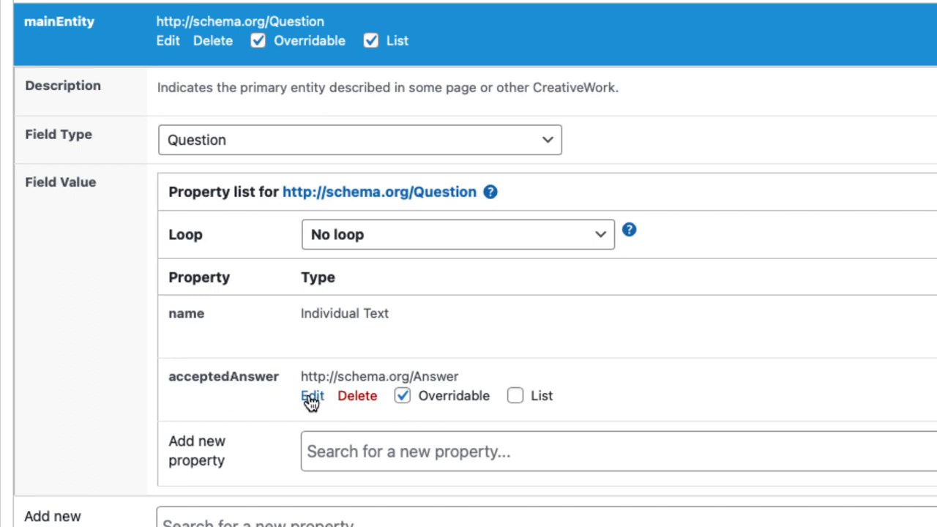
{"action": "left_click", "coordinate": [311, 395]}
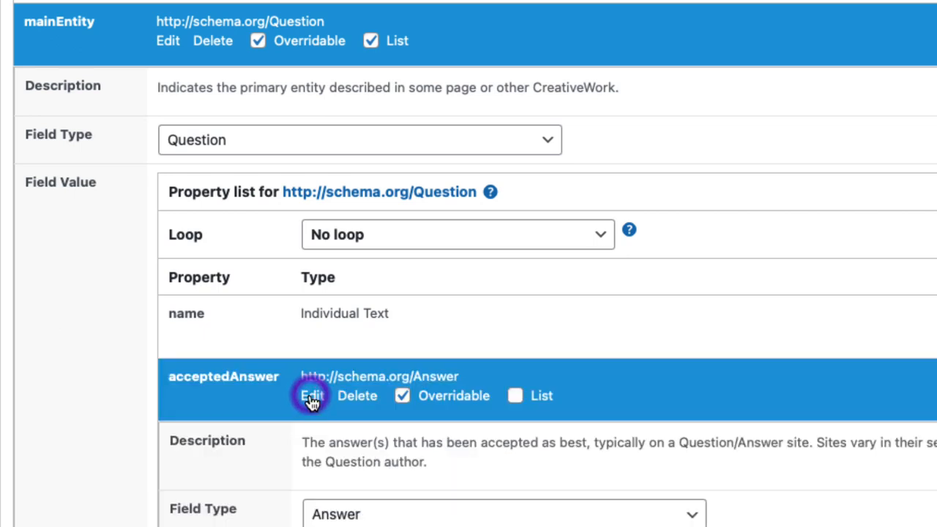
{"action": "left_click", "coordinate": [311, 395]}
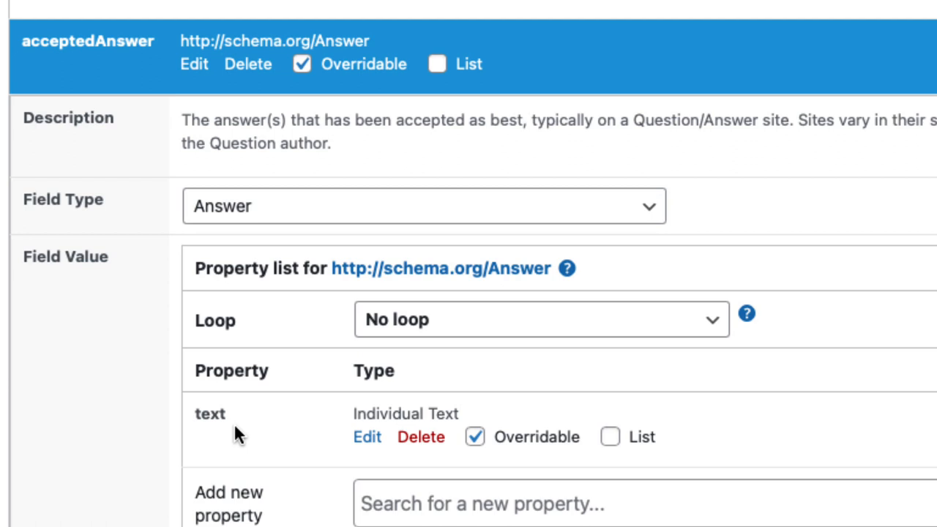
{"action": "scroll", "scroll_direction": "up", "scroll_amount": 3}
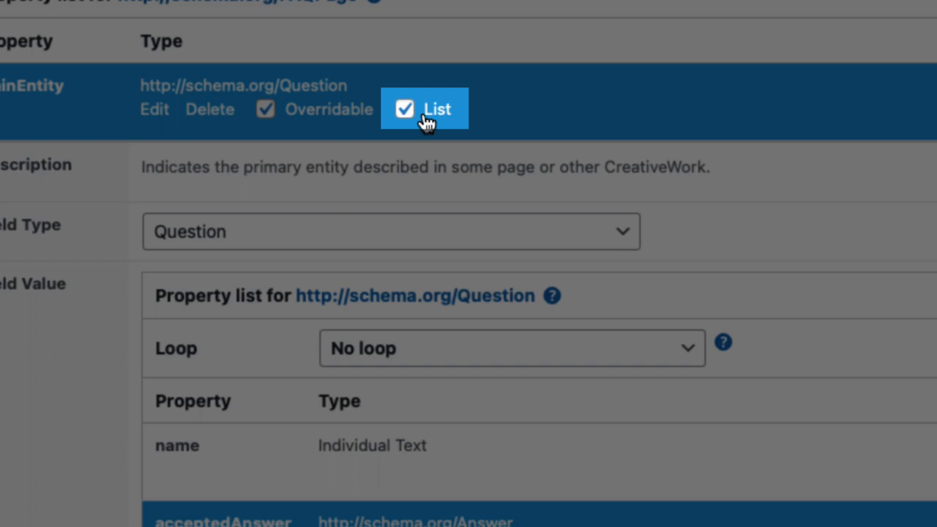
{"action": "mouse_move", "coordinate": [425, 109]}
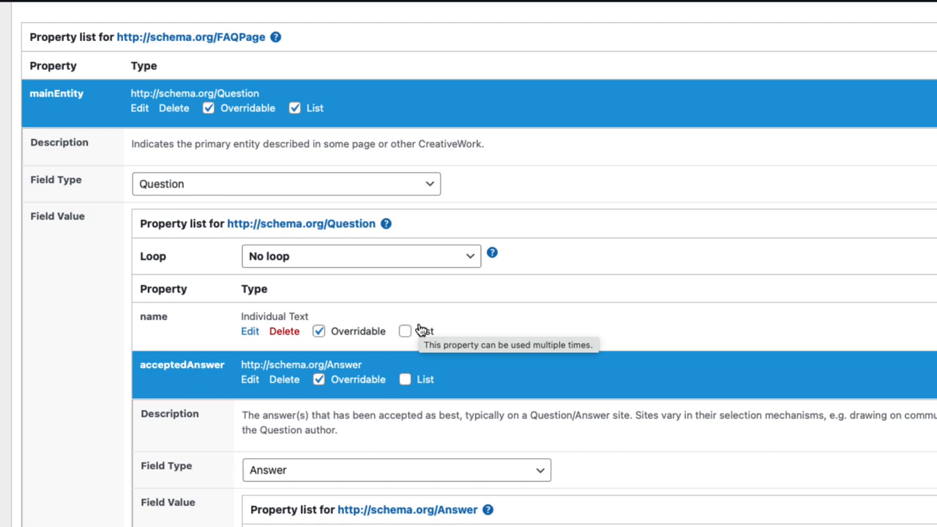
{"action": "mouse_move", "coordinate": [418, 329]}
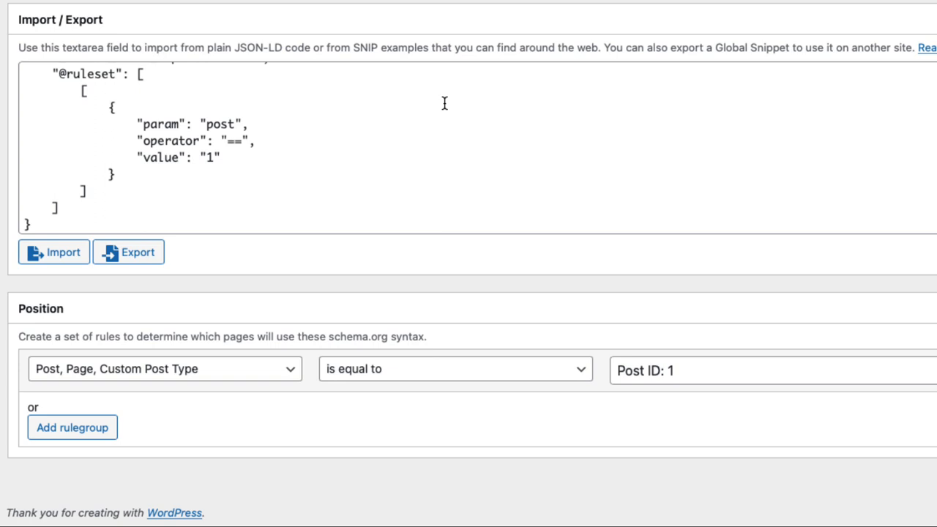
{"action": "mouse_move", "coordinate": [442, 104]}
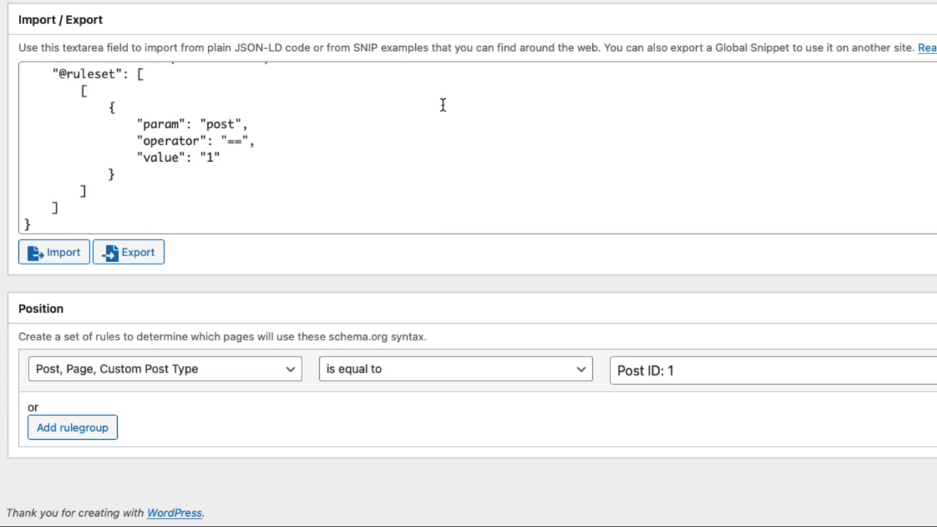
Set the Position rule to Post Category equals FAQPosts (17)
{"action": "left_click", "coordinate": [164, 369]}
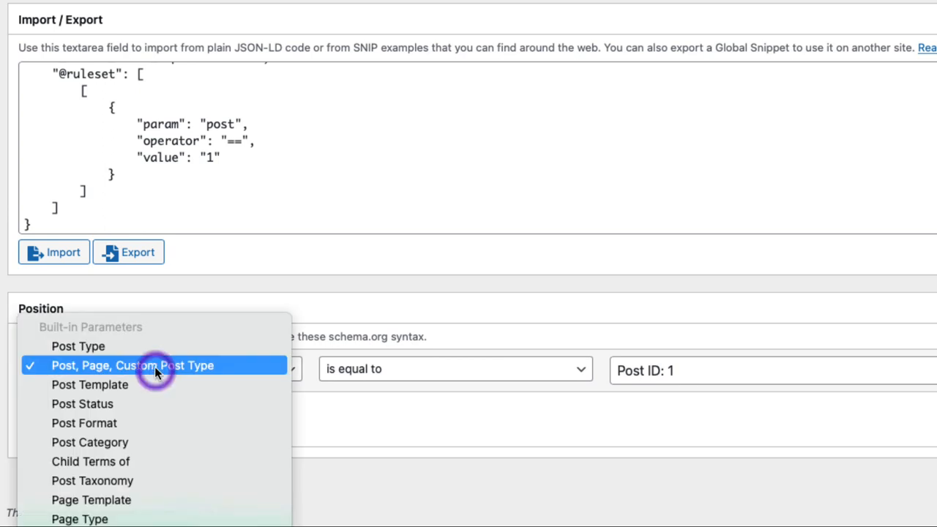
{"action": "left_click", "coordinate": [89, 442]}
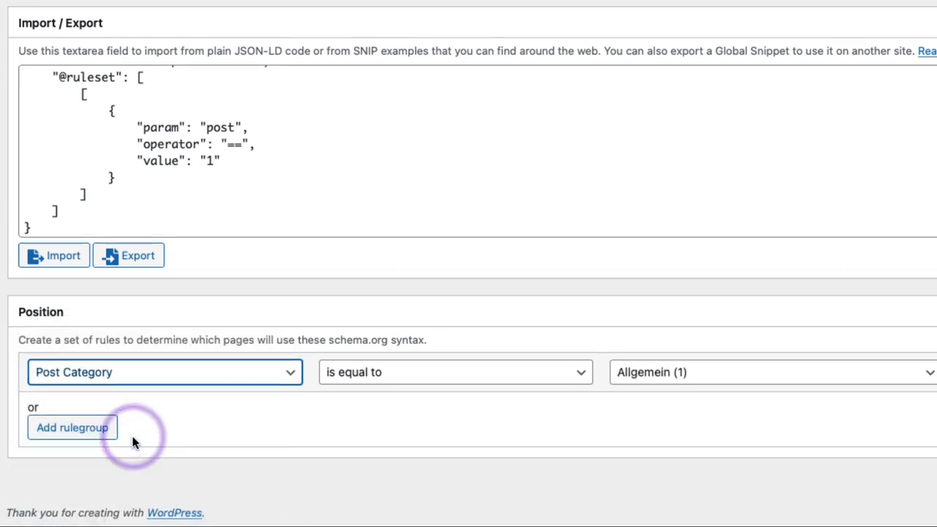
{"action": "left_click", "coordinate": [769, 372]}
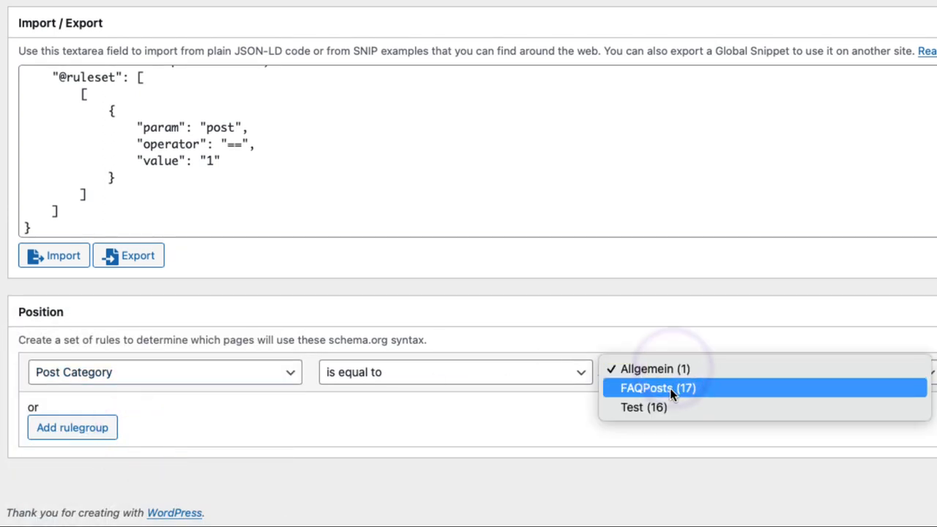
{"action": "left_click", "coordinate": [658, 388]}
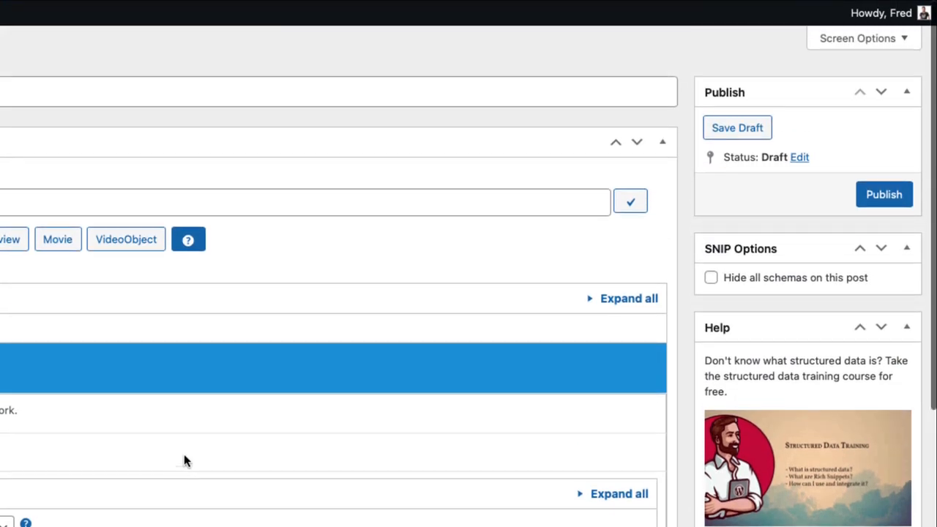
Publish the schema template and title it 'FAQPage'
{"action": "left_click", "coordinate": [884, 193]}
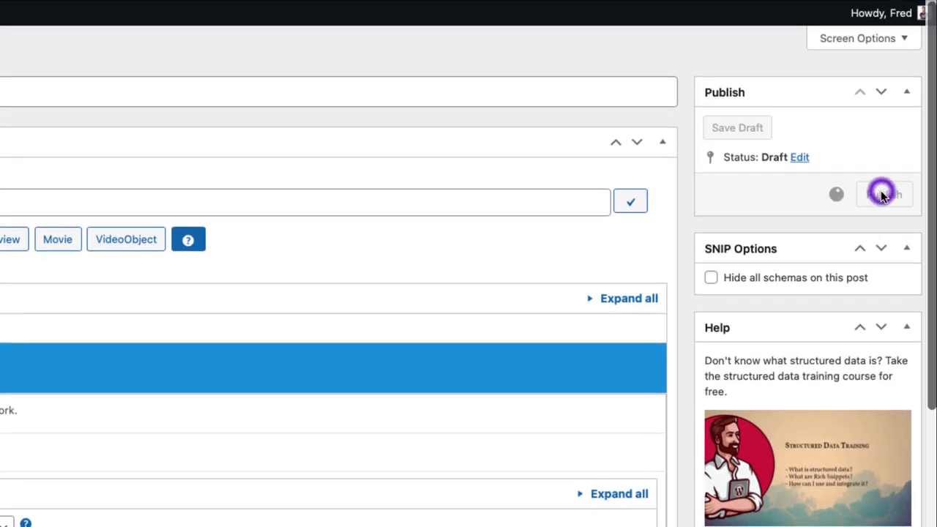
{"action": "left_click", "coordinate": [885, 193]}
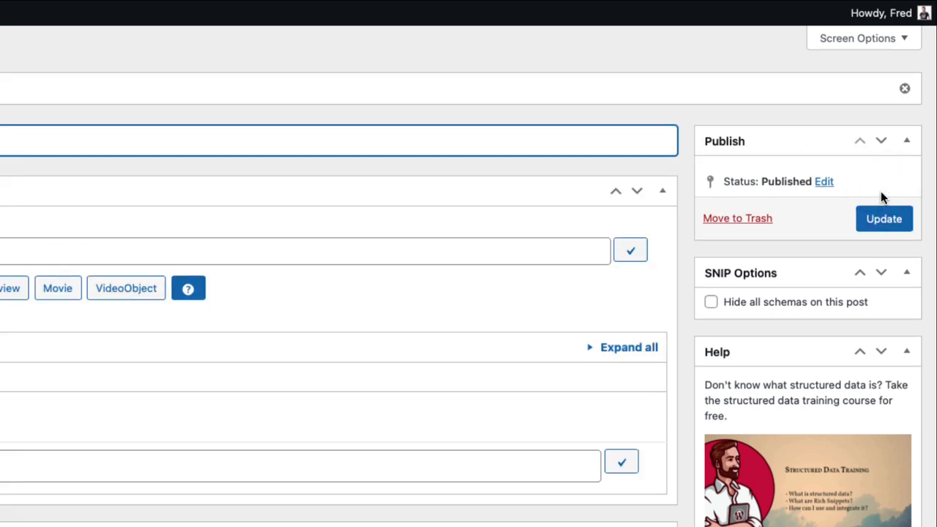
{"action": "left_click", "coordinate": [884, 218]}
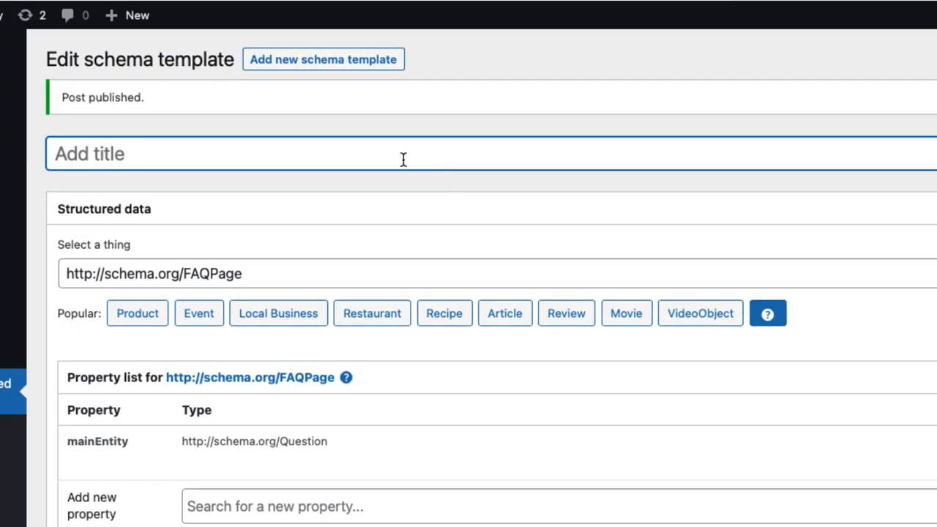
{"action": "type", "text": "FAQPage"}
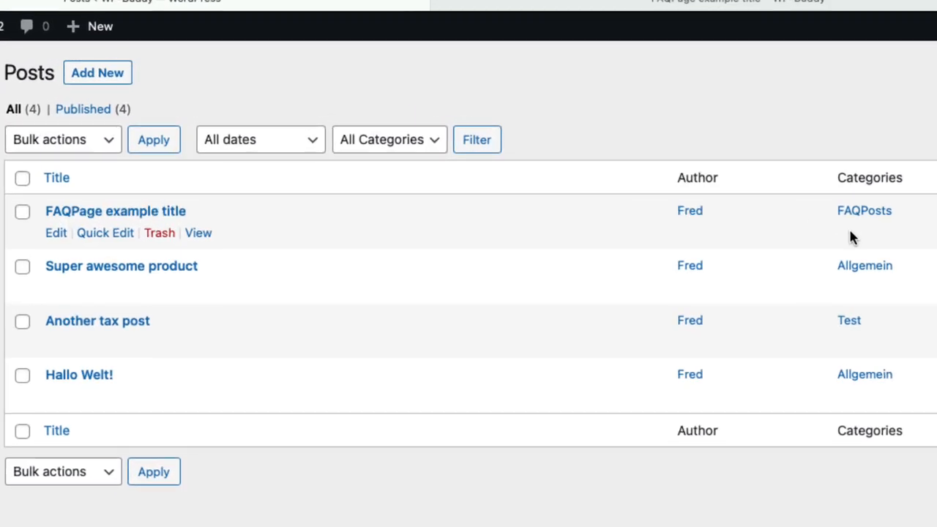
Filter Posts by FAQPosts and edit 'FAQPage example title', scrolling to Global Snippets Values
{"action": "left_click", "coordinate": [864, 211]}
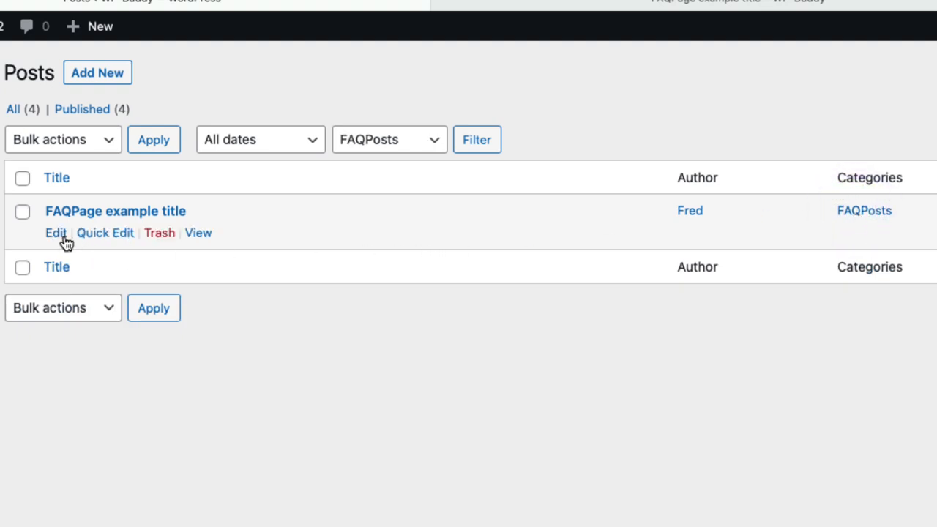
{"action": "left_click", "coordinate": [55, 232]}
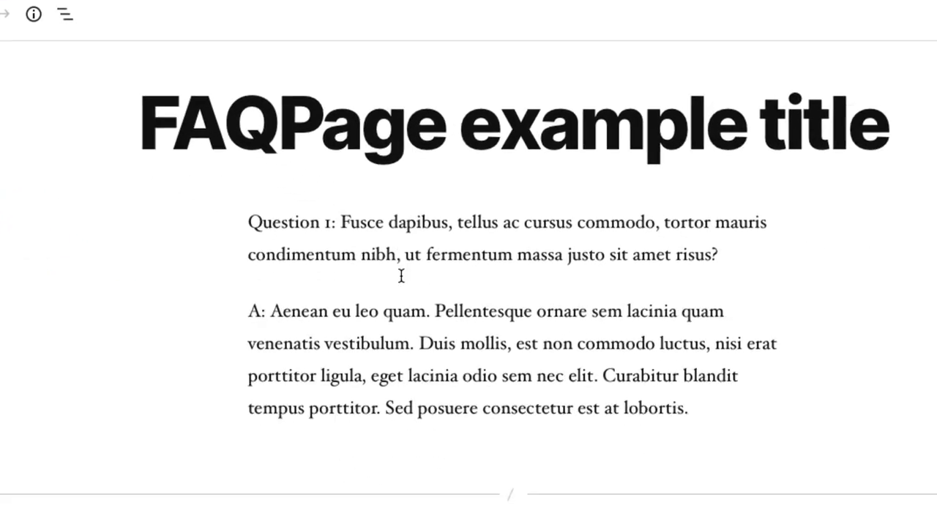
{"action": "scroll", "scroll_direction": "down", "scroll_amount": 3}
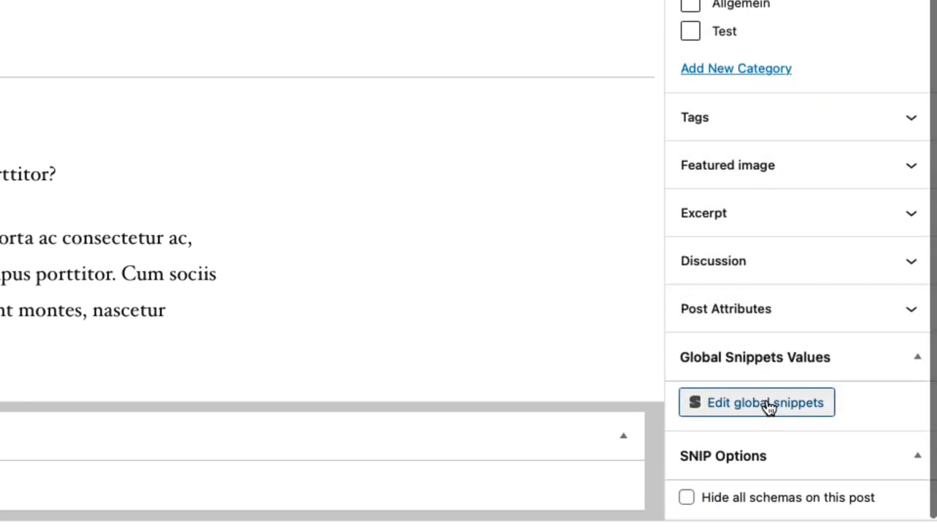
Edit the post's global snippets and choose FAQPage Schema from the modal menu
{"action": "left_click", "coordinate": [757, 402]}
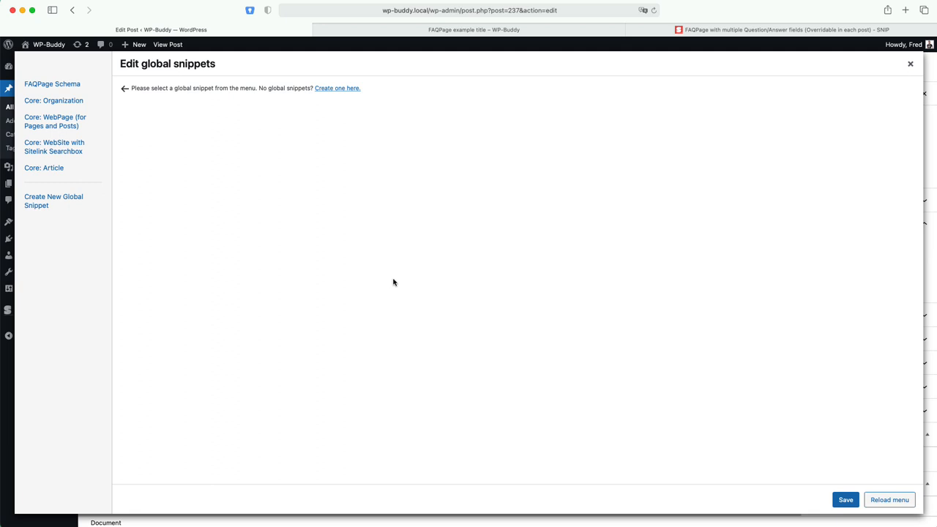
{"action": "mouse_move", "coordinate": [325, 211]}
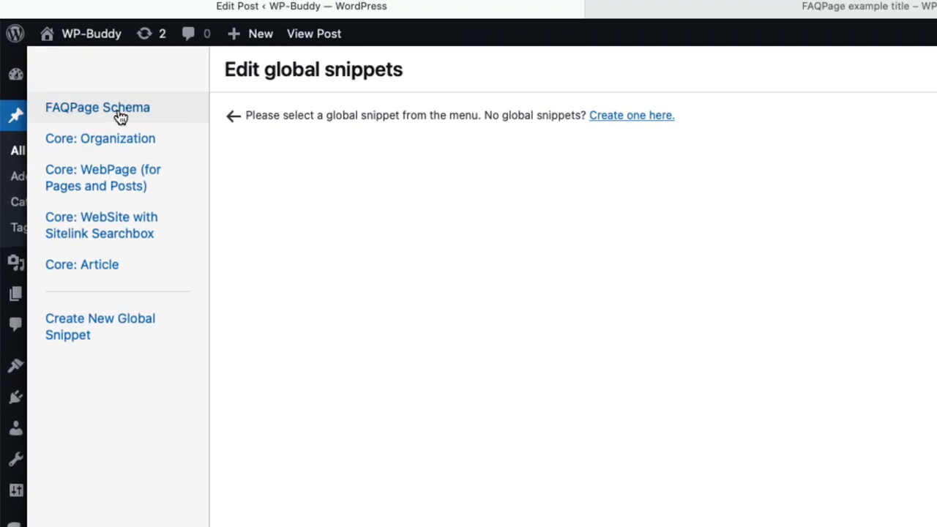
{"action": "left_click", "coordinate": [97, 107]}
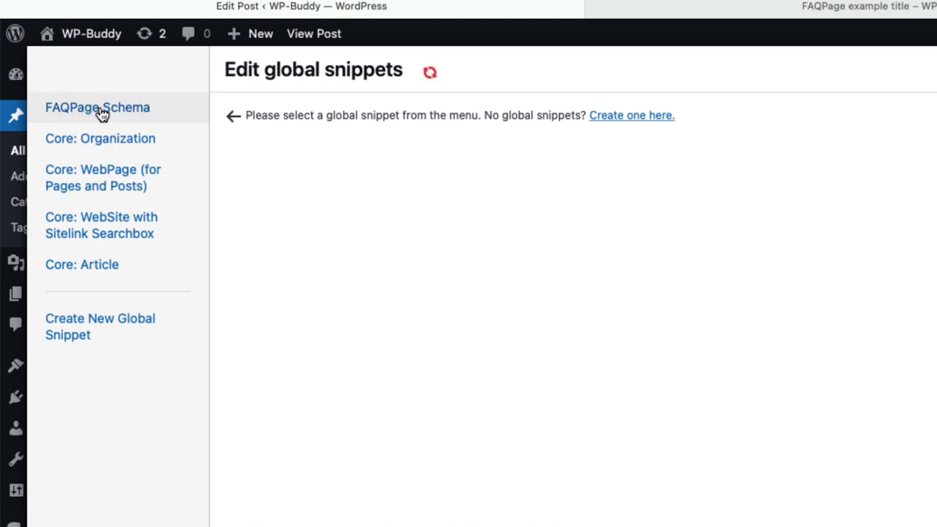
Review the three mainEntity Question/Answer entries in FAQPage Schema and save the snippet values
{"action": "left_click", "coordinate": [97, 107]}
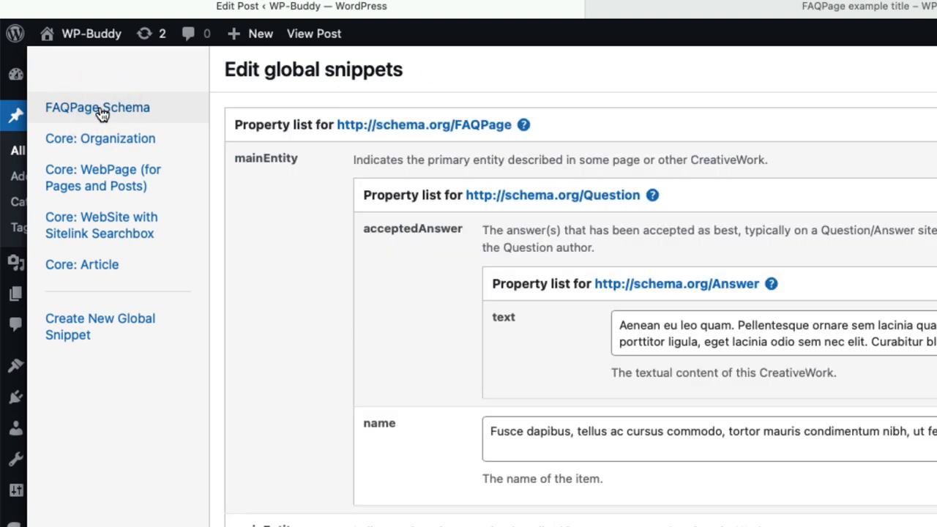
{"action": "scroll", "scroll_direction": "down", "scroll_amount": 3}
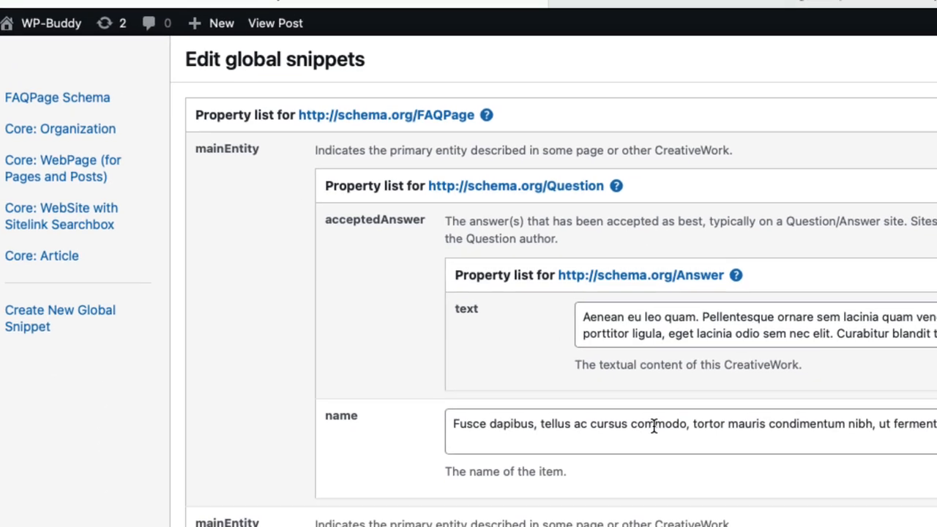
{"action": "scroll", "scroll_direction": "down", "scroll_amount": 3}
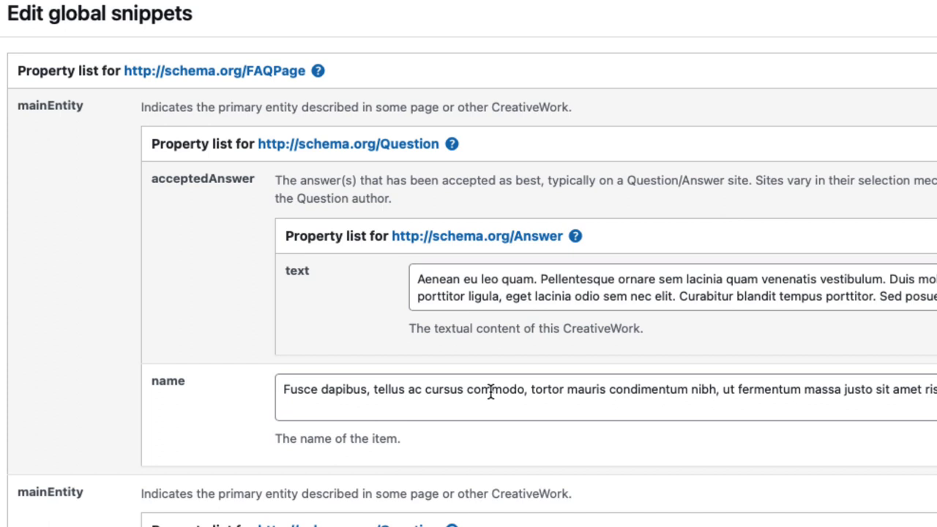
{"action": "mouse_move", "coordinate": [44, 512]}
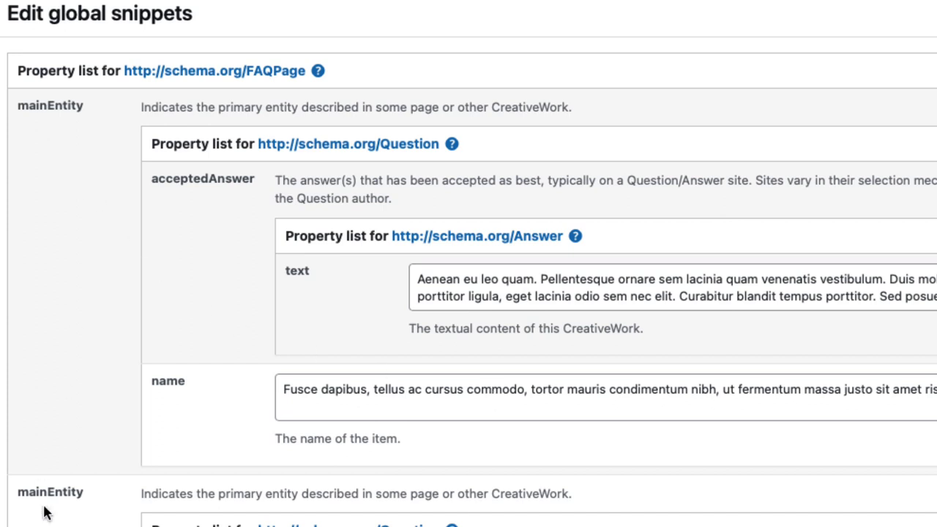
{"action": "scroll", "scroll_direction": "down", "scroll_amount": 3}
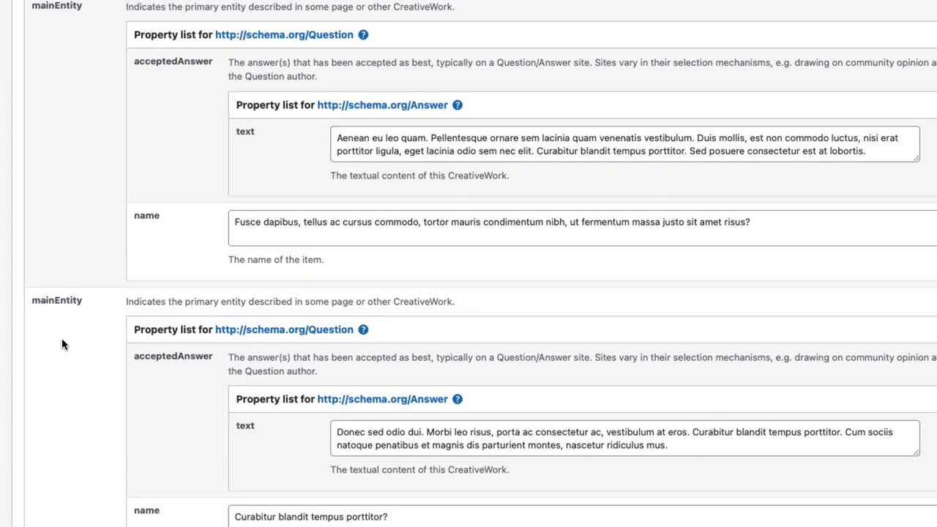
{"action": "mouse_move", "coordinate": [335, 42]}
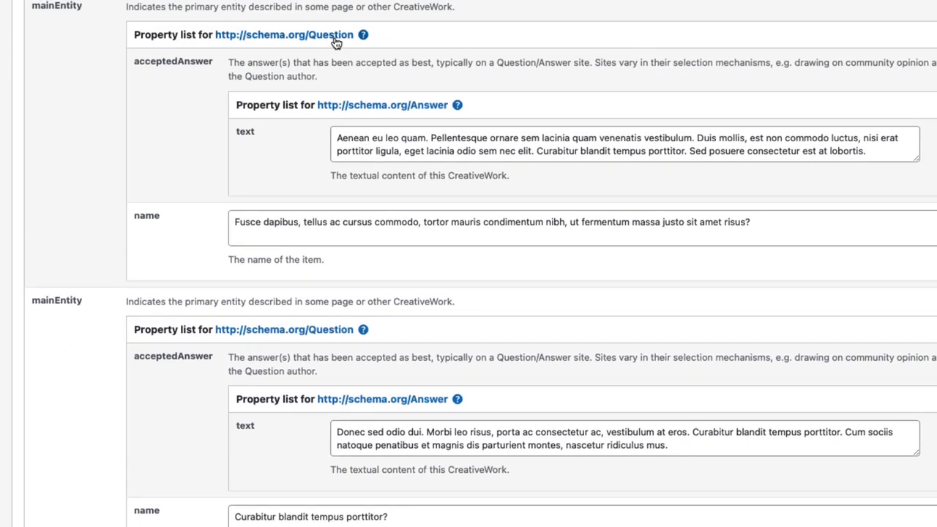
{"action": "scroll", "scroll_direction": "down", "scroll_amount": 3}
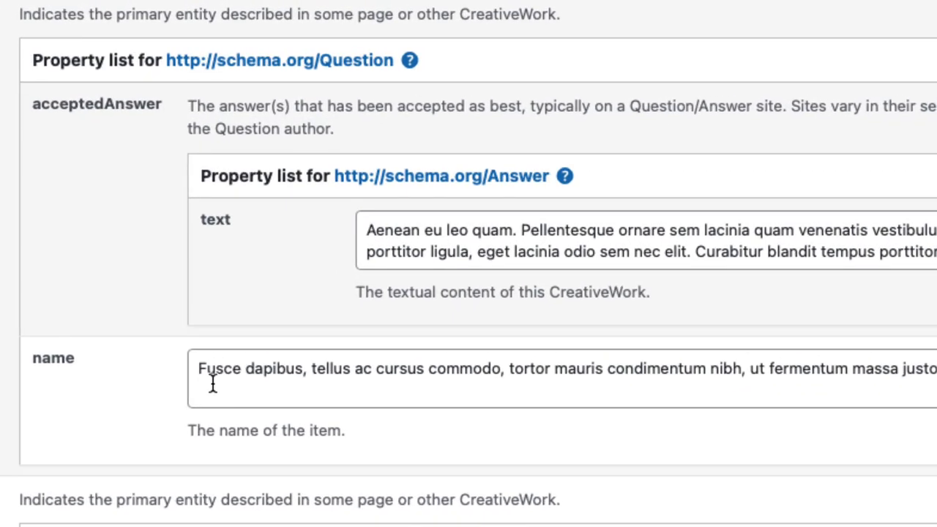
{"action": "mouse_move", "coordinate": [513, 176]}
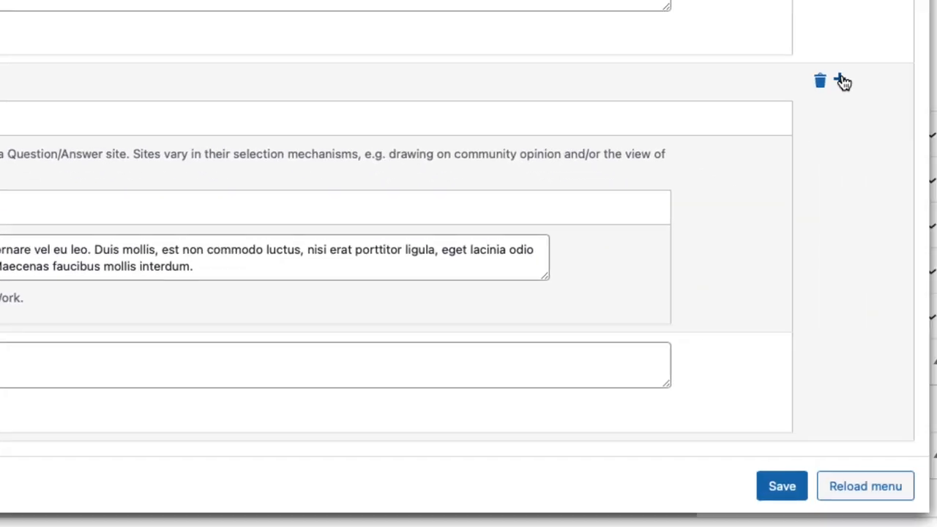
{"action": "scroll", "scroll_direction": "down", "scroll_amount": 3}
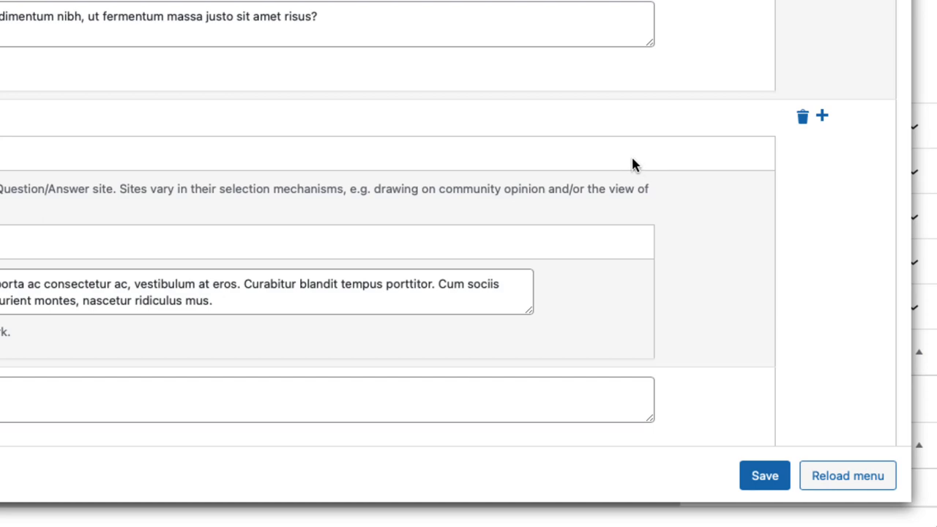
{"action": "scroll", "scroll_direction": "down", "scroll_amount": 3}
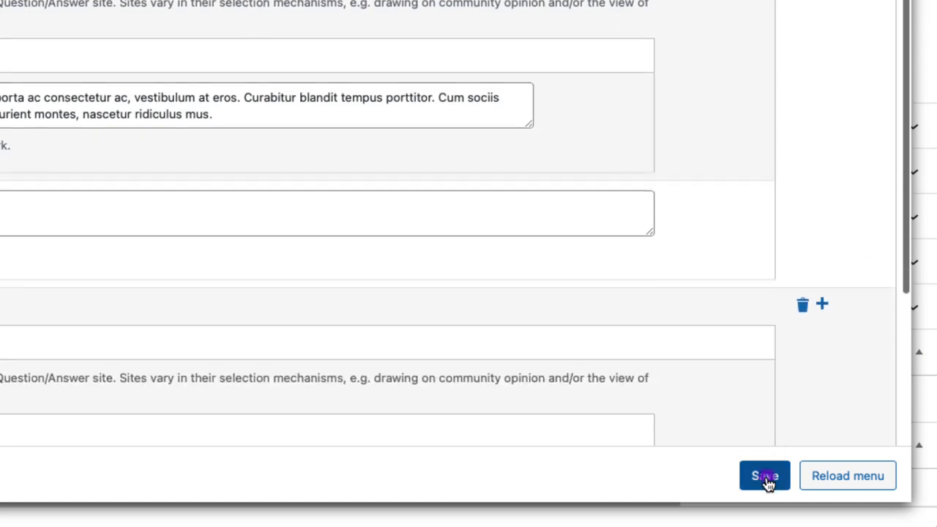
{"action": "left_click", "coordinate": [764, 476]}
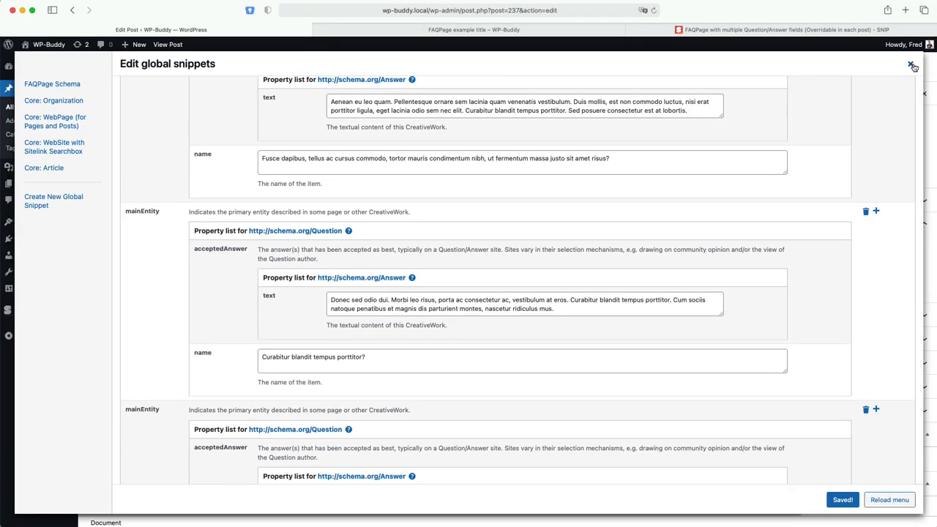
Test the FAQPage JSON-LD in Google Rich Results Test using the CODE input
{"action": "left_click", "coordinate": [914, 65]}
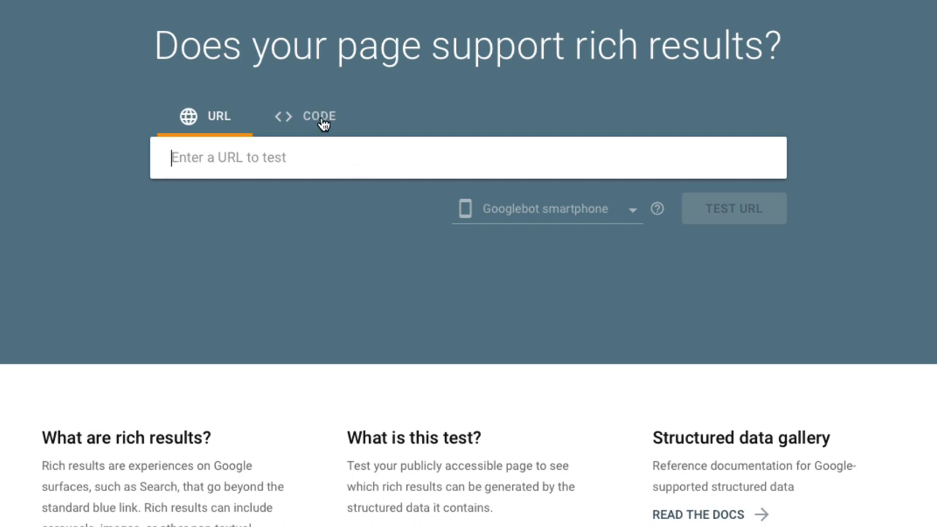
{"action": "left_click", "coordinate": [319, 116]}
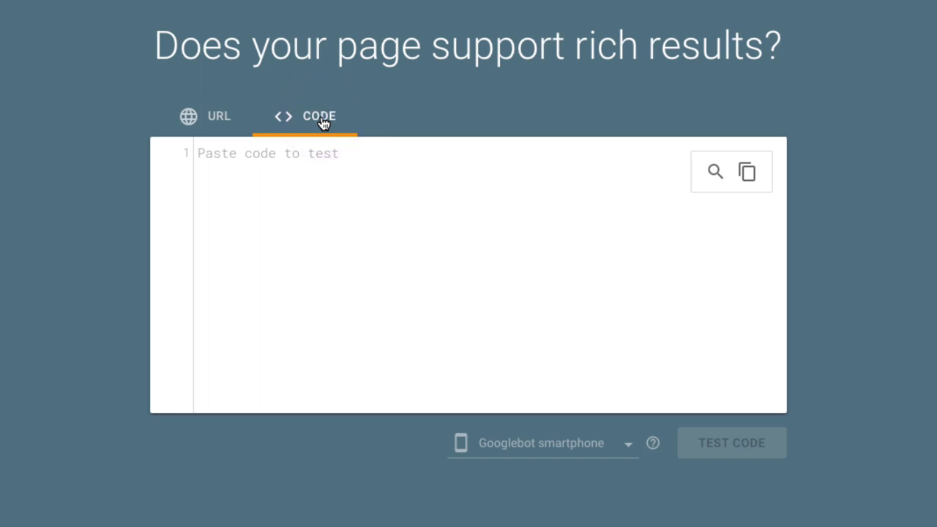
{"action": "mouse_move", "coordinate": [328, 197]}
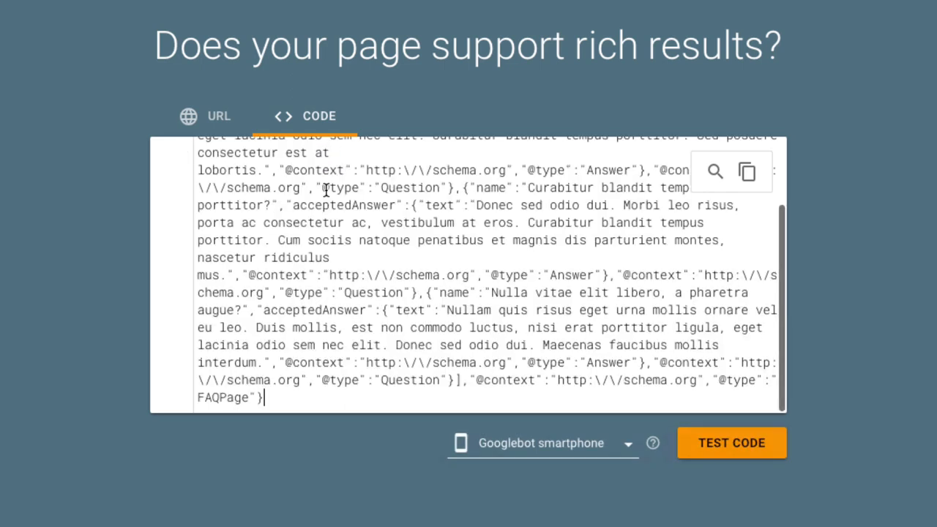
{"action": "mouse_move", "coordinate": [448, 242]}
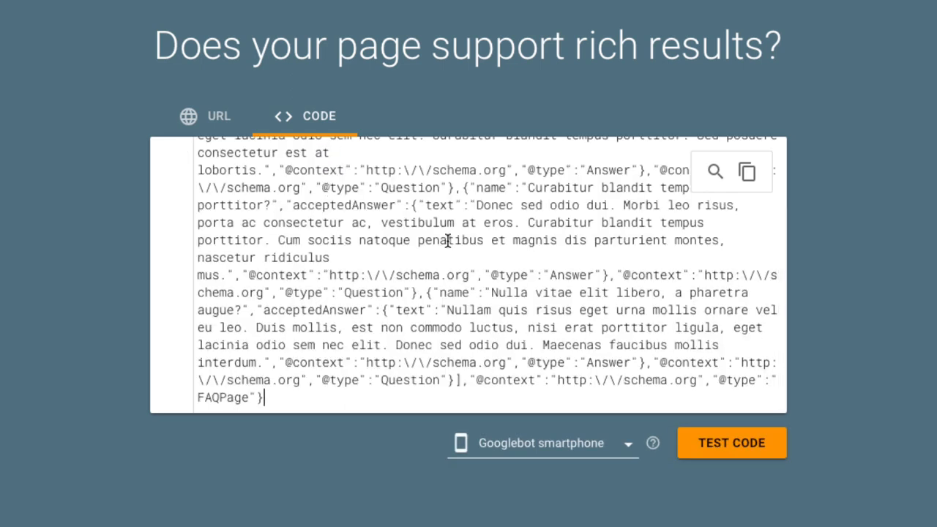
{"action": "left_click", "coordinate": [732, 442]}
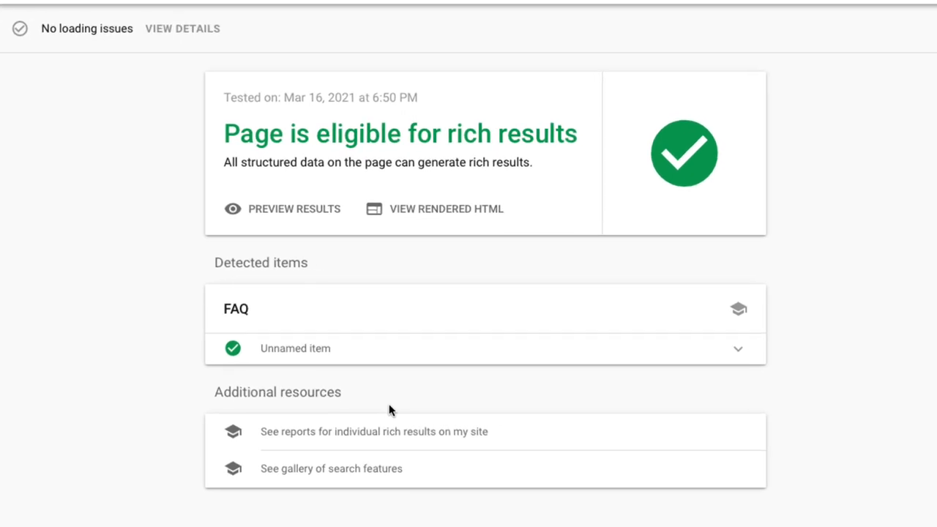
{"action": "mouse_move", "coordinate": [392, 154]}
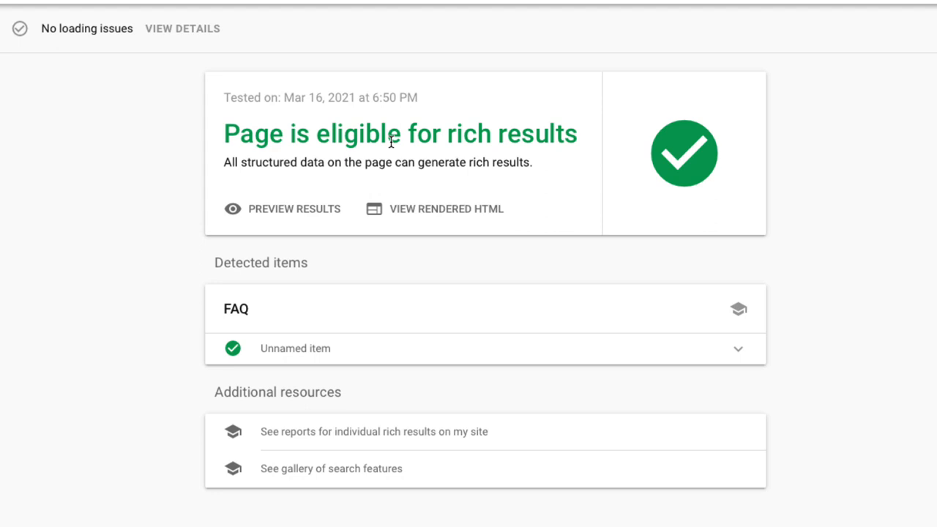
{"action": "mouse_move", "coordinate": [267, 215]}
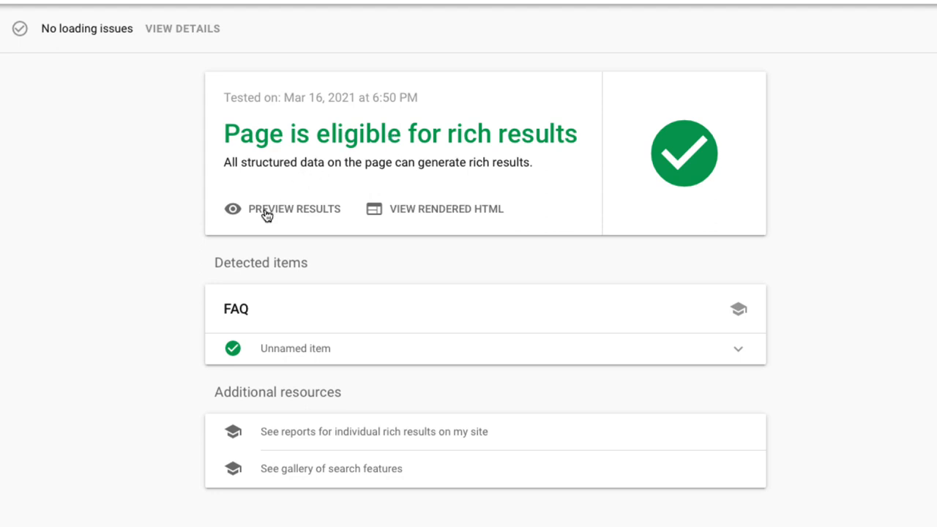
Preview how the eligible FAQPage result would appear in Google search results
{"action": "left_click", "coordinate": [295, 208]}
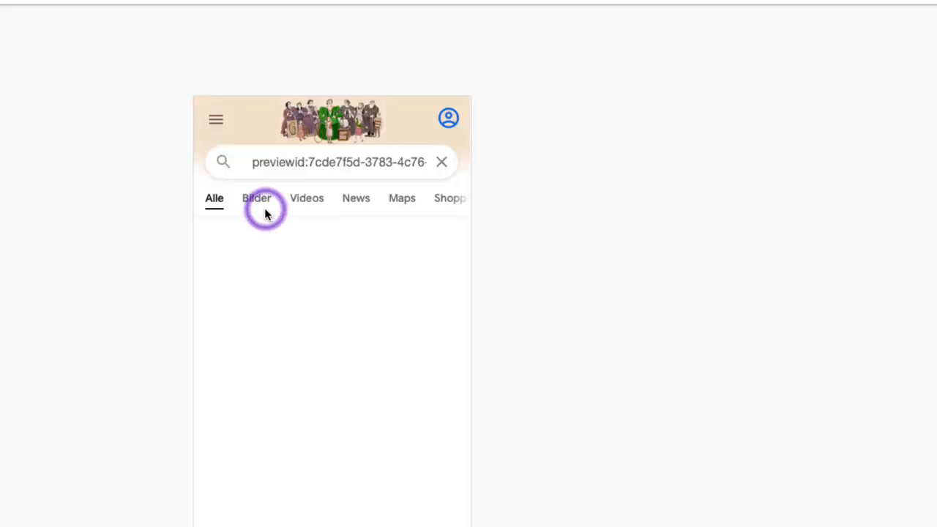